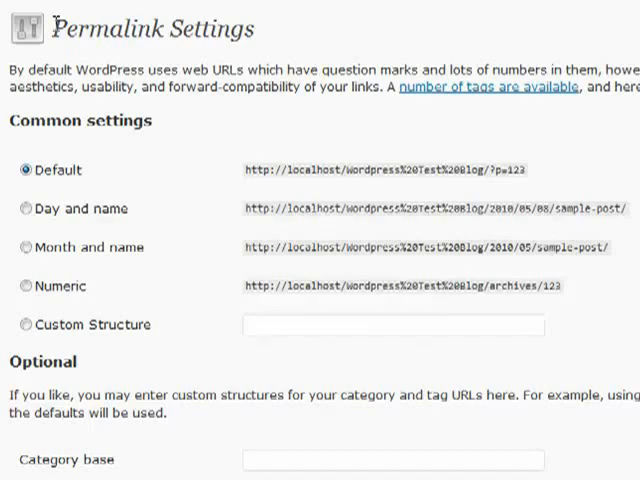
pyautogui.moveTo(12, 188)
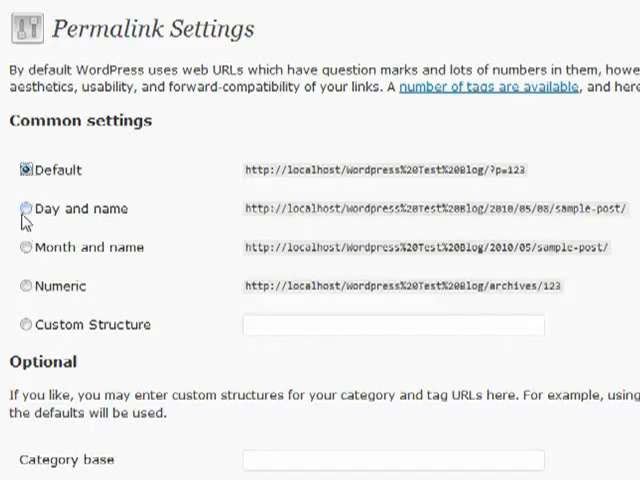
pyautogui.moveTo(32, 288)
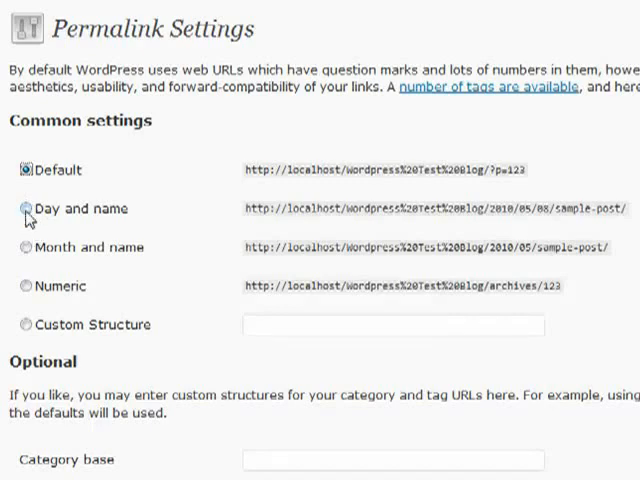
# Switch the permalink setting from Day and name to Custom Structure.
pyautogui.click(20, 170)
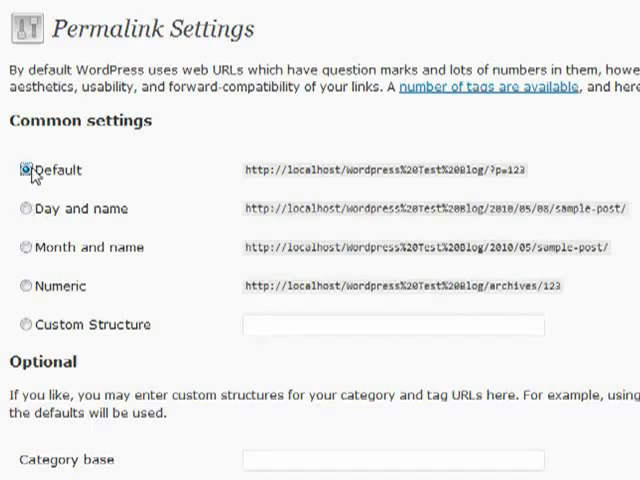
pyautogui.moveTo(20, 286)
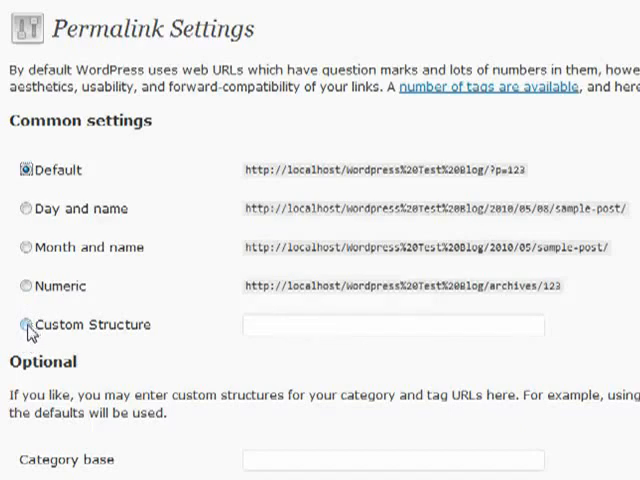
pyautogui.click(20, 208)
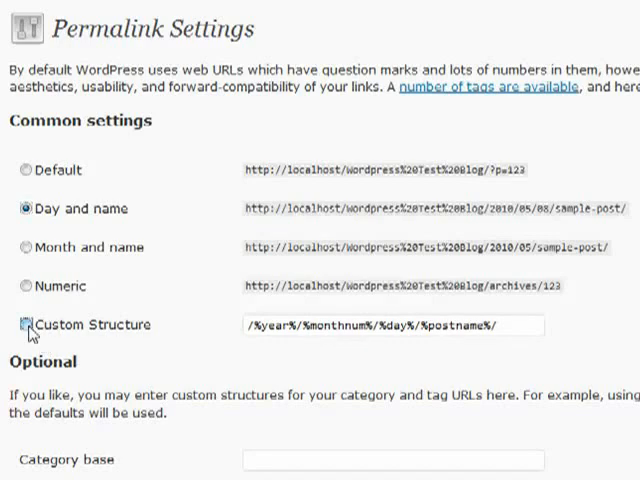
pyautogui.click(22, 324)
pyautogui.write('%')
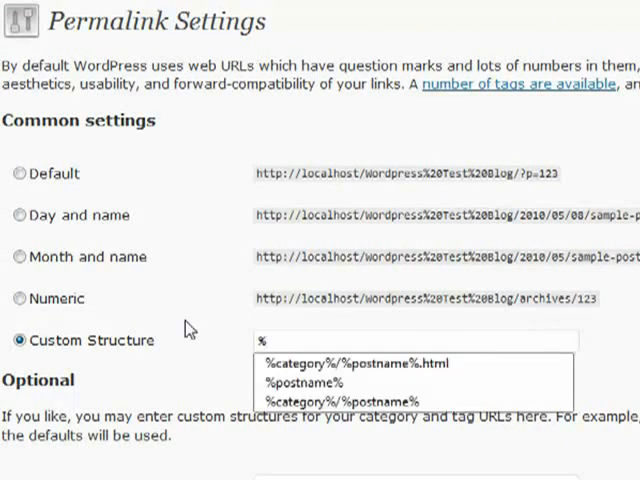
# Choose the %category%/%postname% suggestion and end it with a trailing slash instead of .html.
pyautogui.click(350, 364)
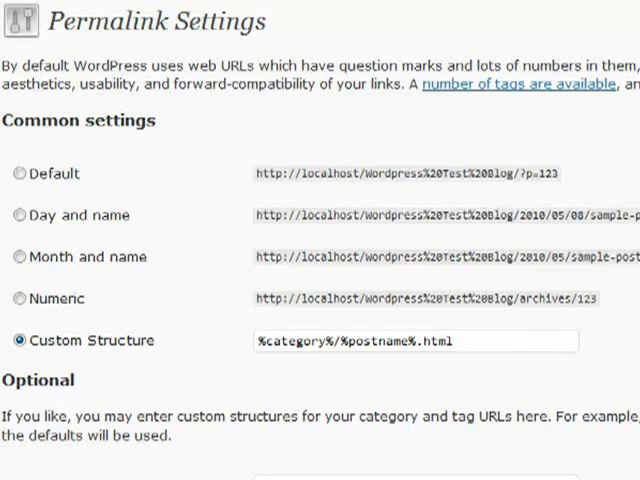
pyautogui.click(480, 340)
pyautogui.write('/')
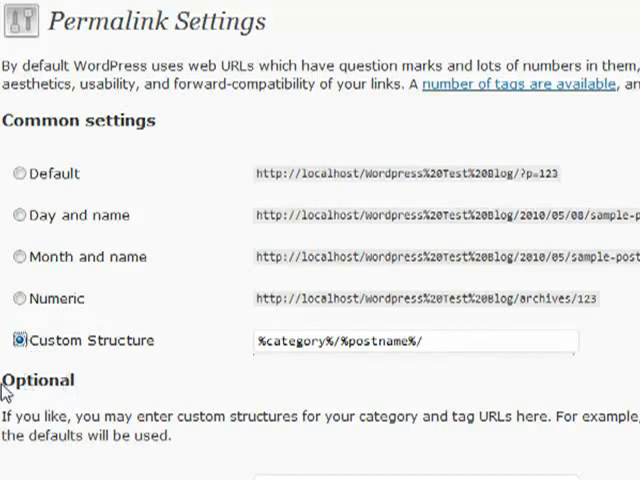
pyautogui.scroll(-3)
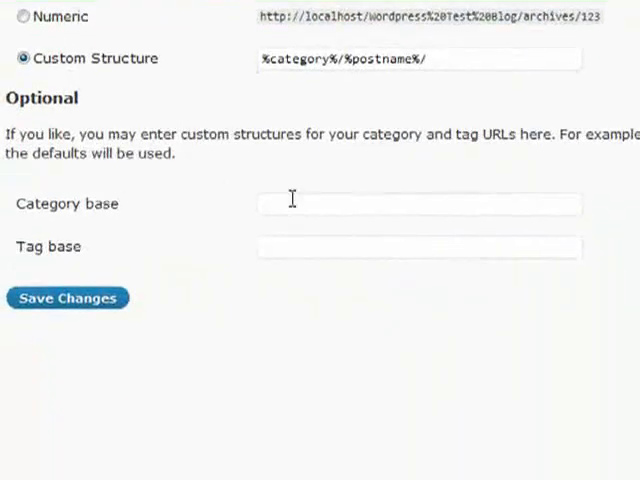
pyautogui.moveTo(218, 184)
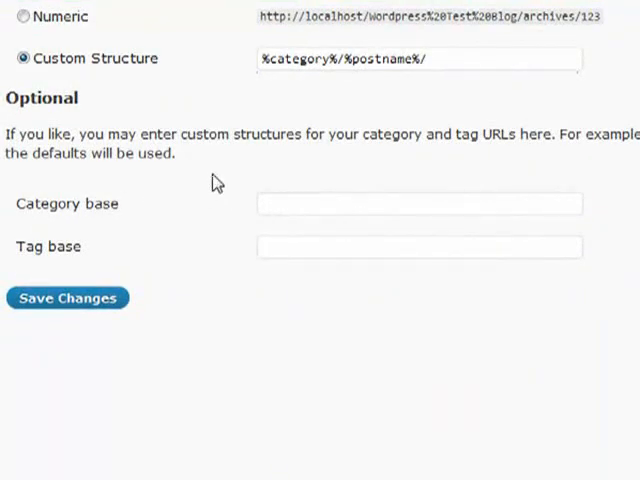
pyautogui.moveTo(212, 168)
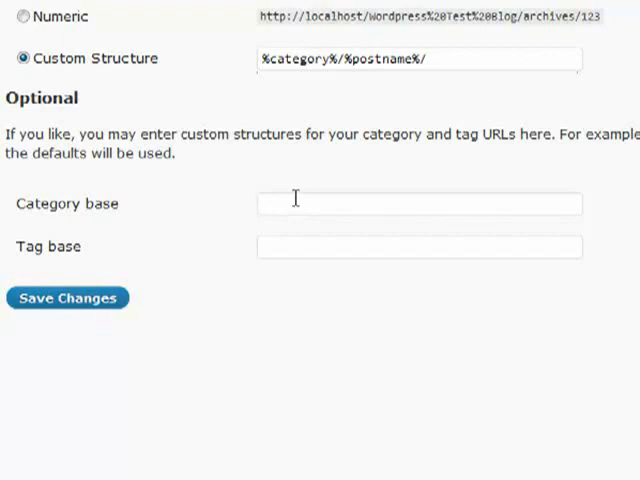
# Enter categories/ as the category base and my-tags/ as the tag base.
pyautogui.write('cate')
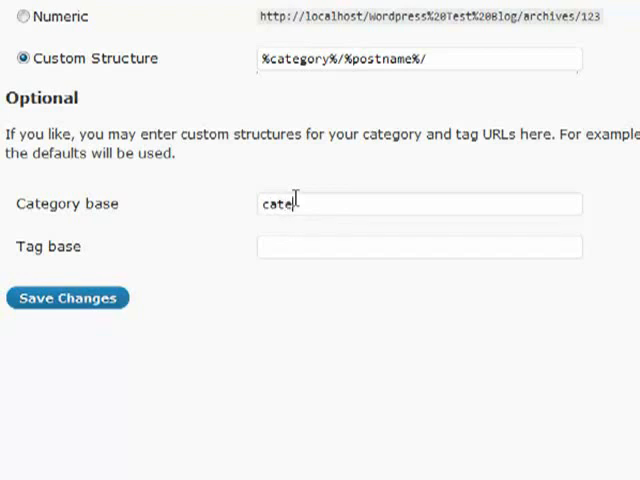
pyautogui.write('gories/')
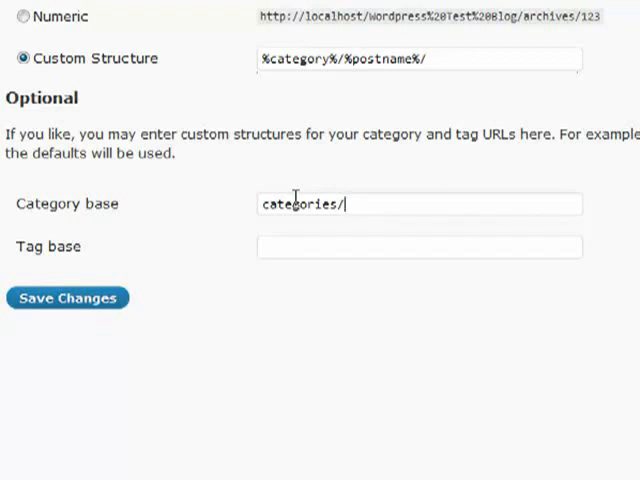
pyautogui.click(418, 246)
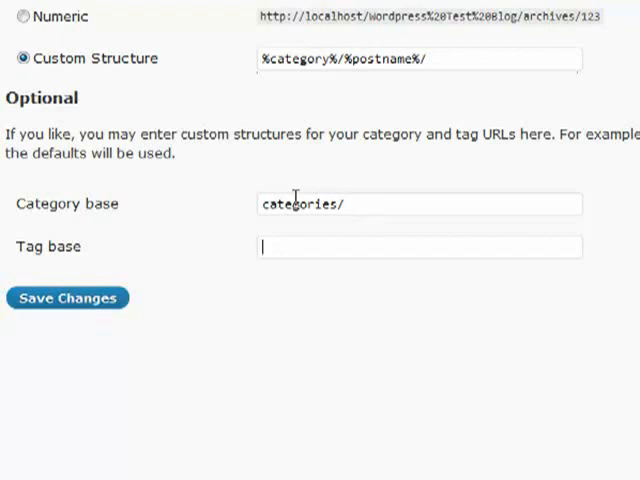
pyautogui.write('my-tags/')
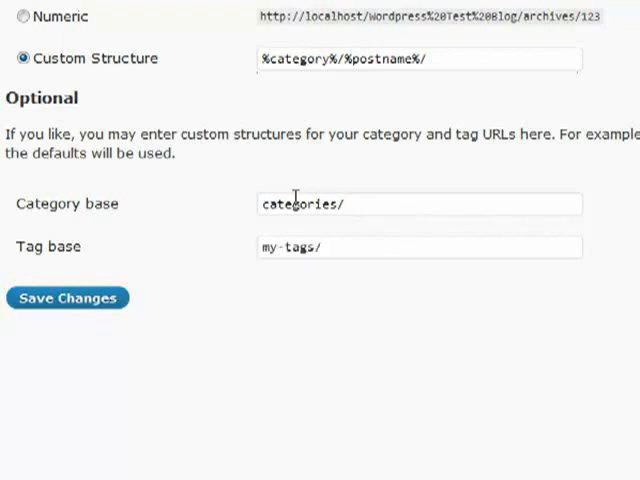
pyautogui.click(420, 246)
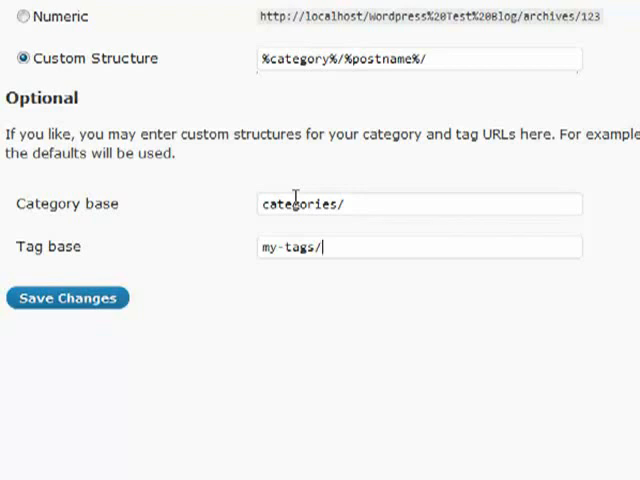